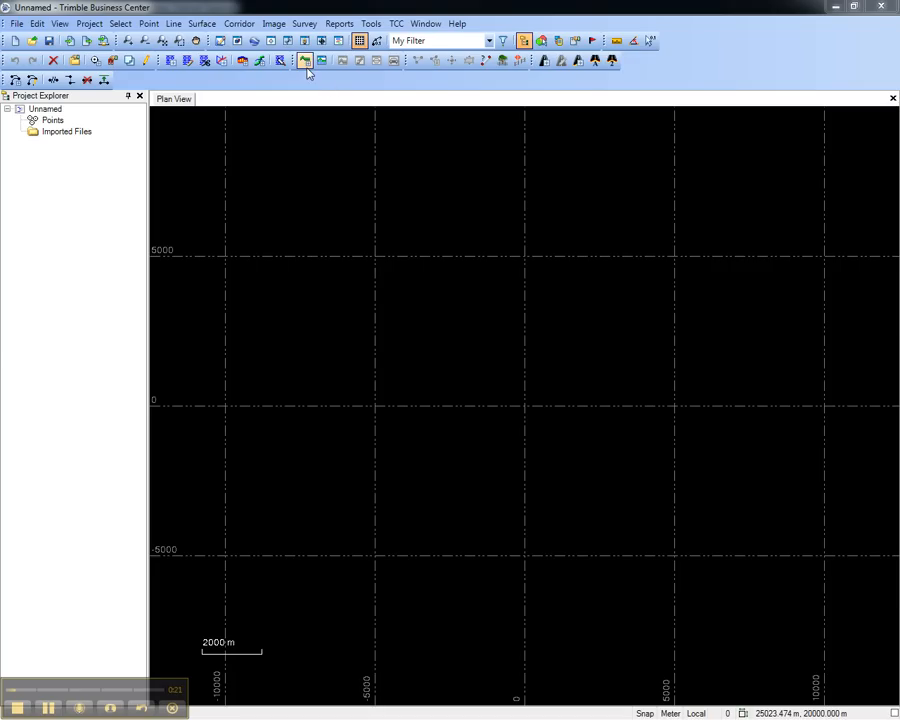
# - Create a new alignment named A1 via Line > Create Alignment
pyautogui.click(172, 24)
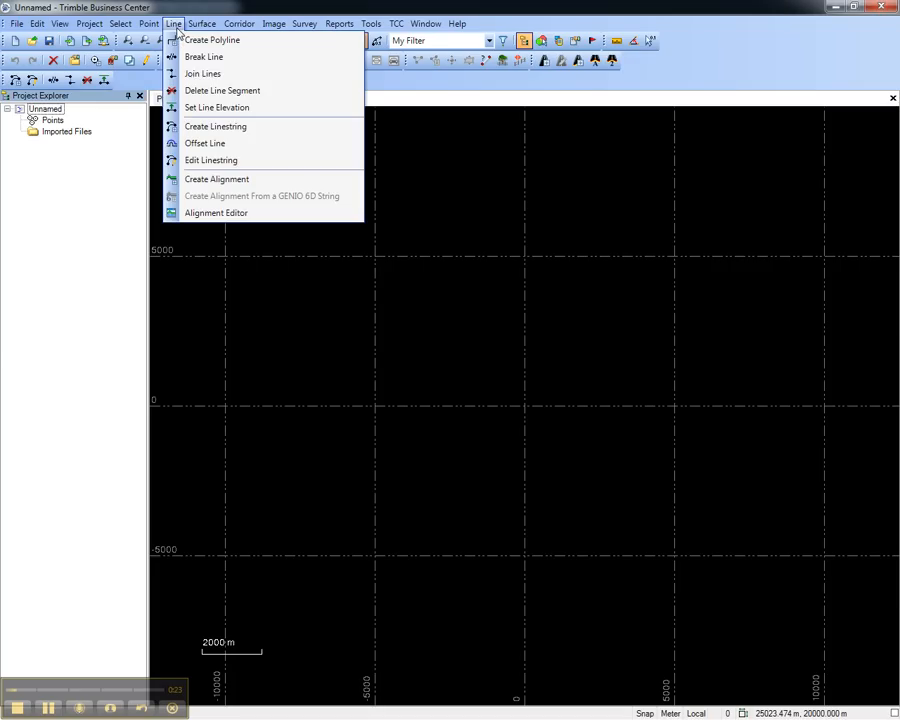
pyautogui.click(216, 178)
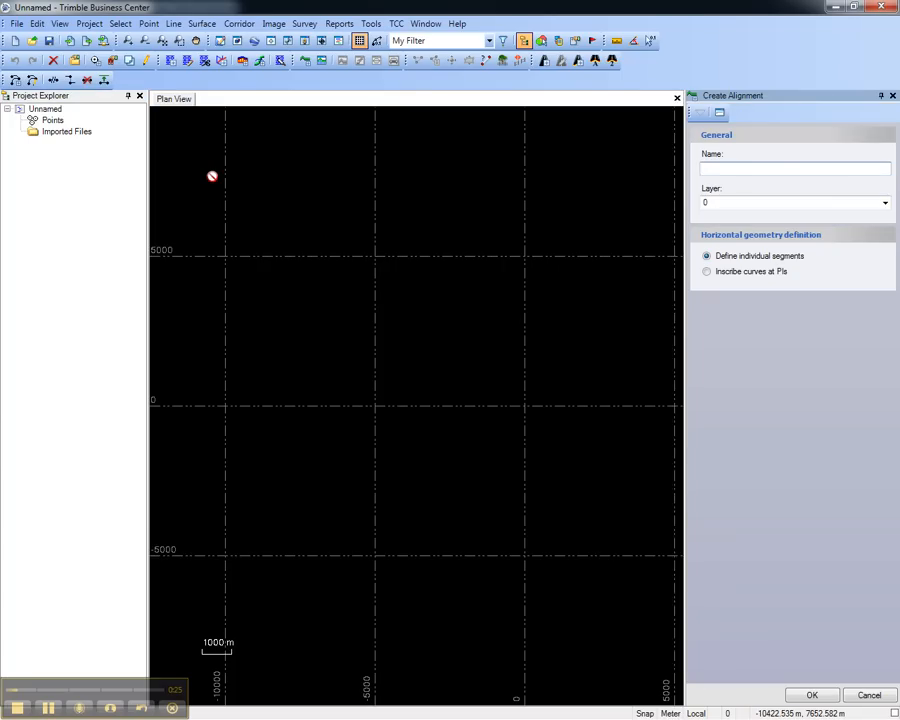
pyautogui.write('A1')
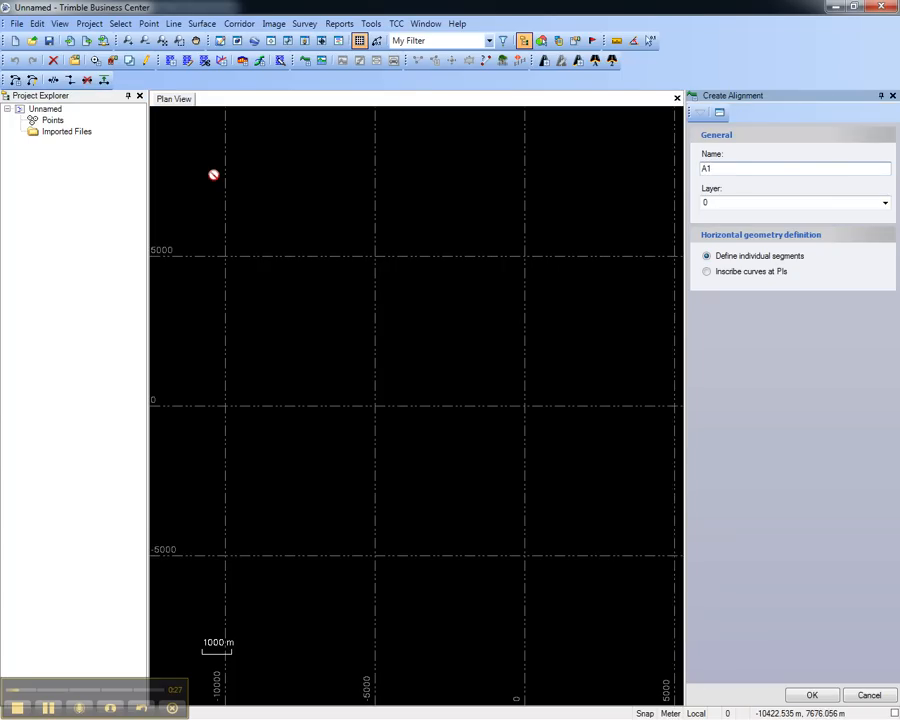
pyautogui.click(812, 696)
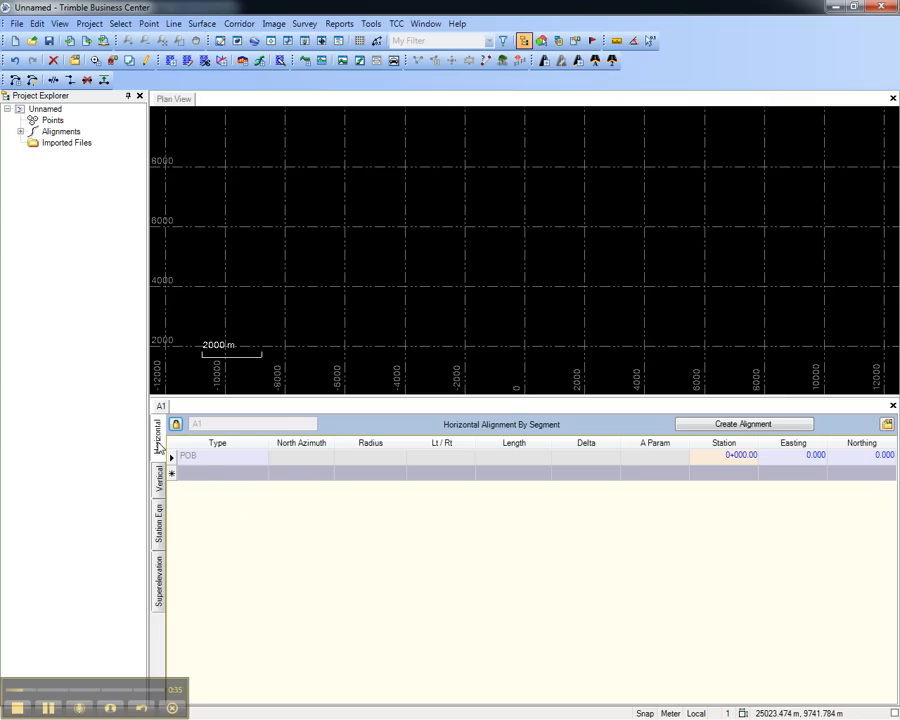
pyautogui.moveTo(208, 460)
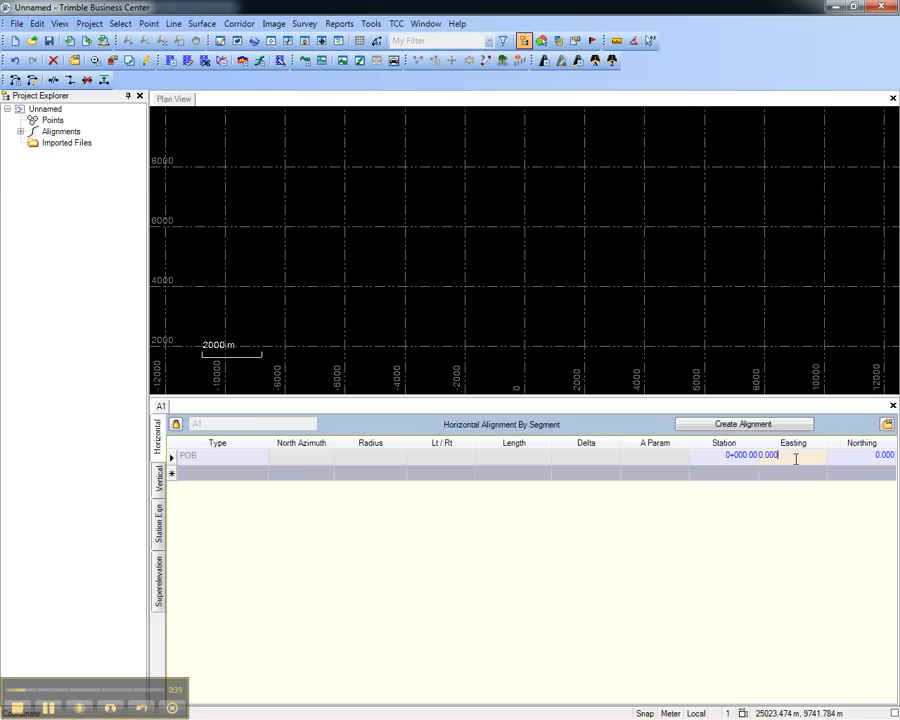
pyautogui.moveTo(380, 268)
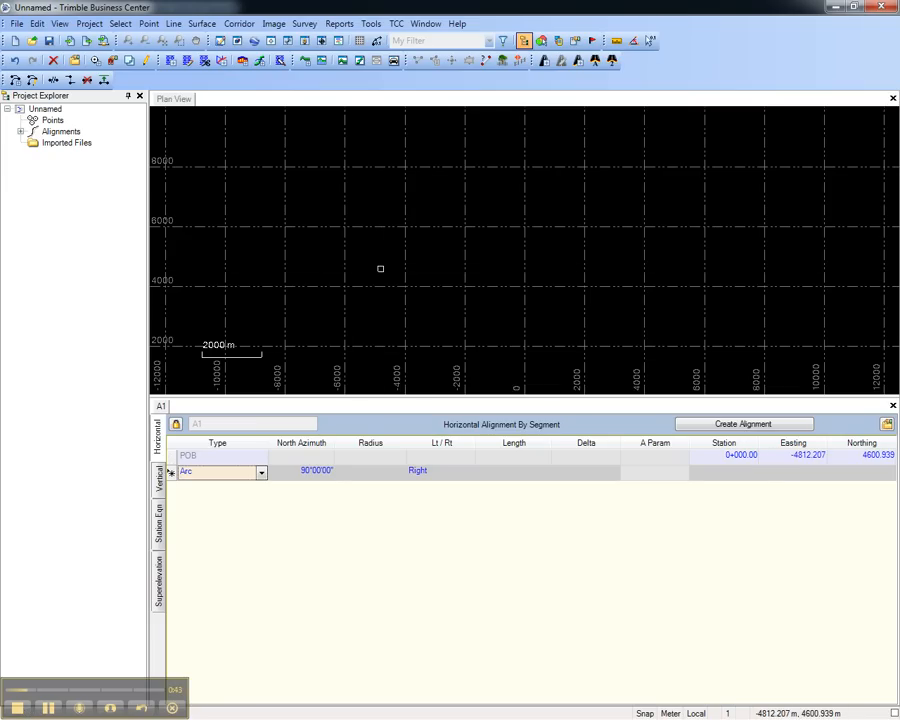
# - Make A1's first segment a straight line of length 1000 m
pyautogui.click(260, 472)
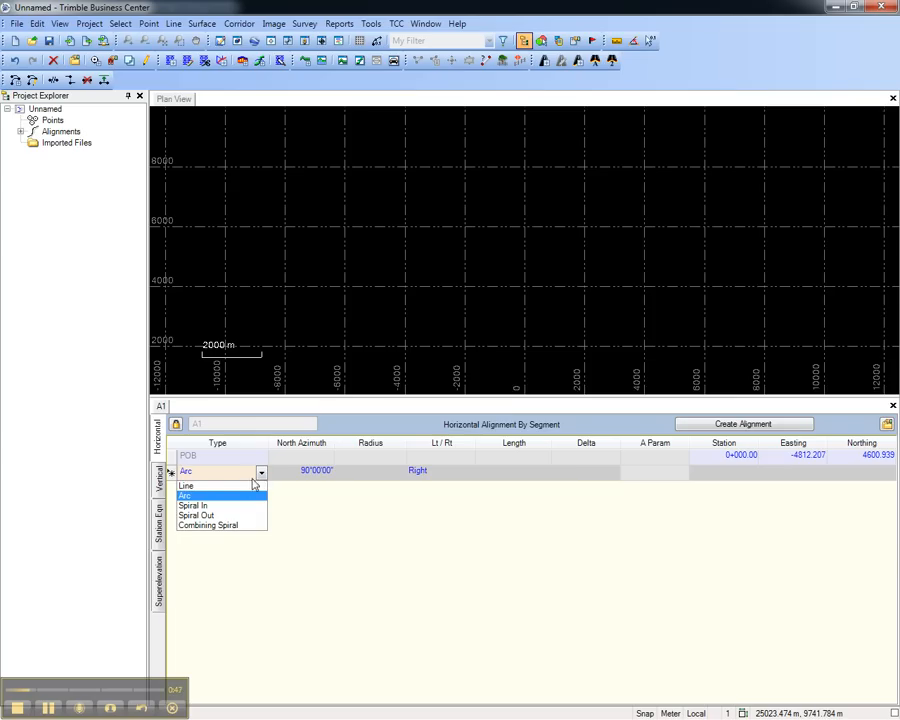
pyautogui.click(186, 486)
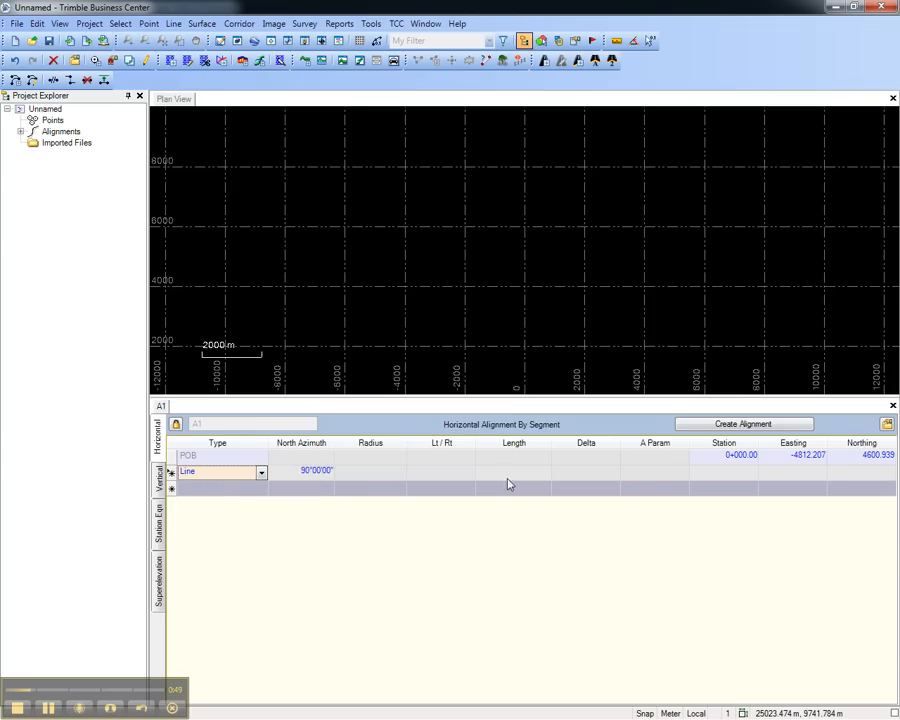
pyautogui.write('1000.000')
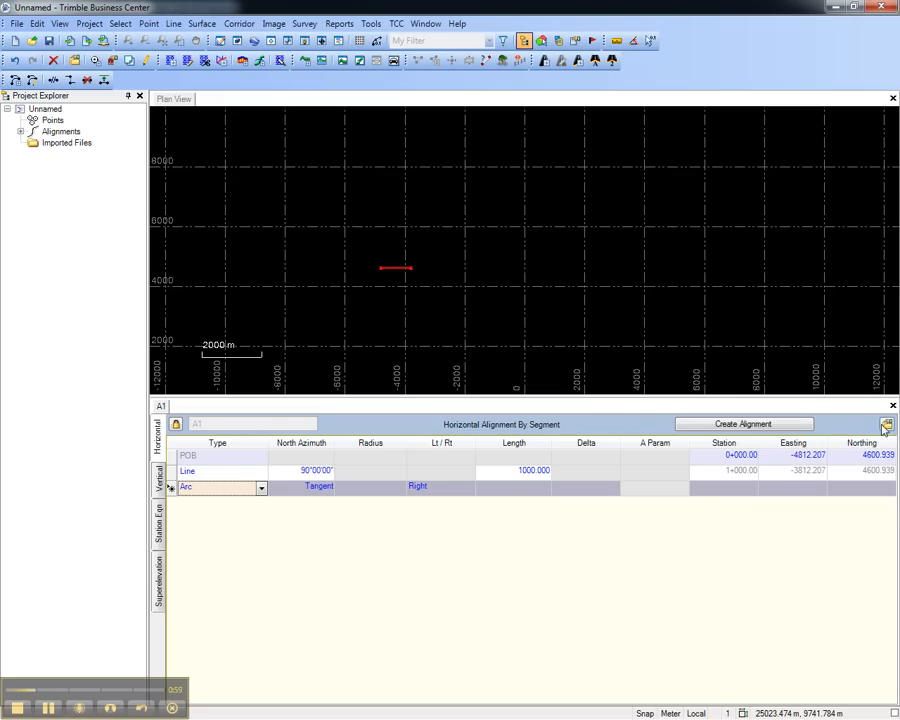
# - Set the Alignment Editor's arc segment input mode to By Delta in Project Settings
pyautogui.click(886, 424)
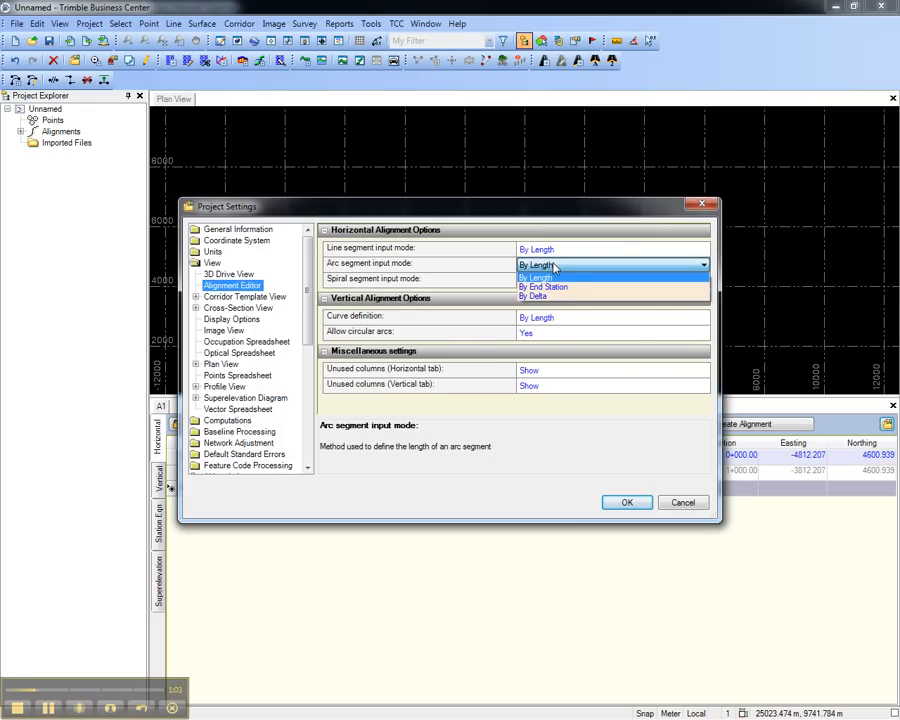
pyautogui.click(538, 296)
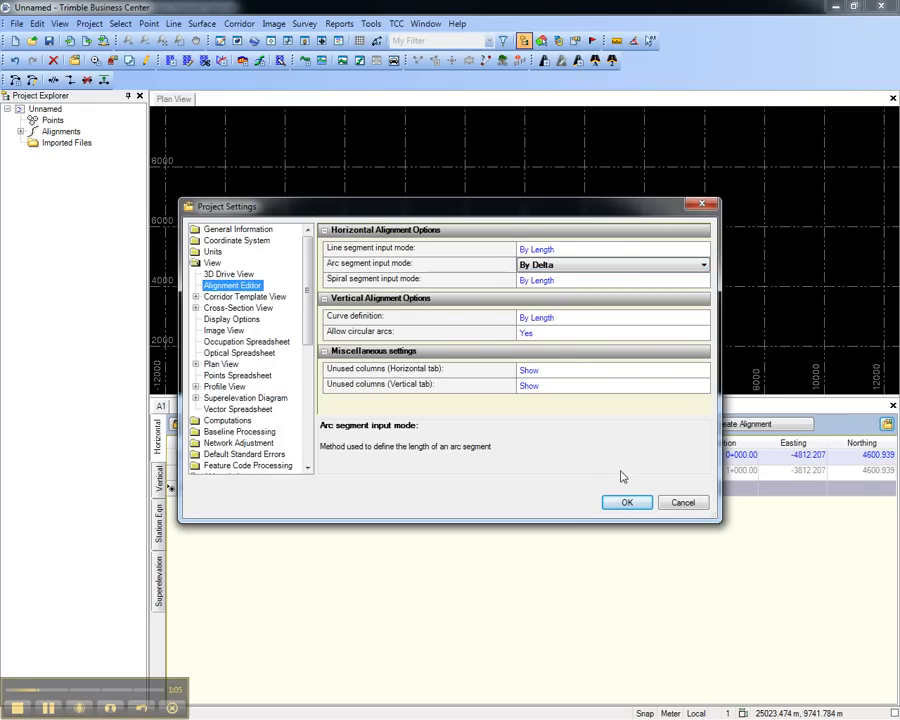
pyautogui.click(626, 502)
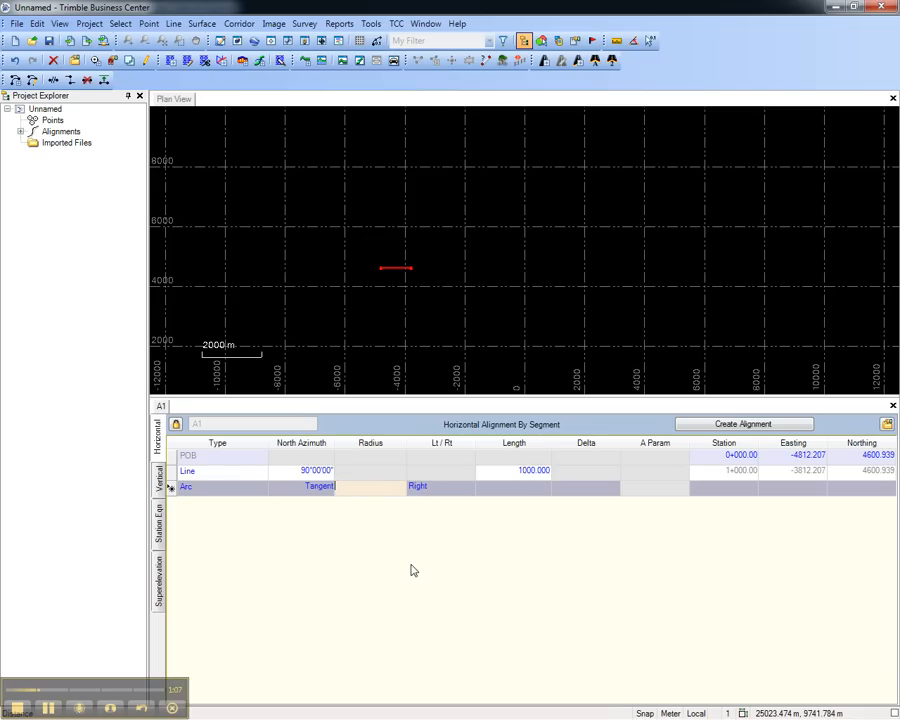
# - Give the tangent arc a 200.000 m radius and 180° delta, then view the vertical table
pyautogui.write('200.000')
pyautogui.click(586, 486)
pyautogui.write('180°00\'00"')
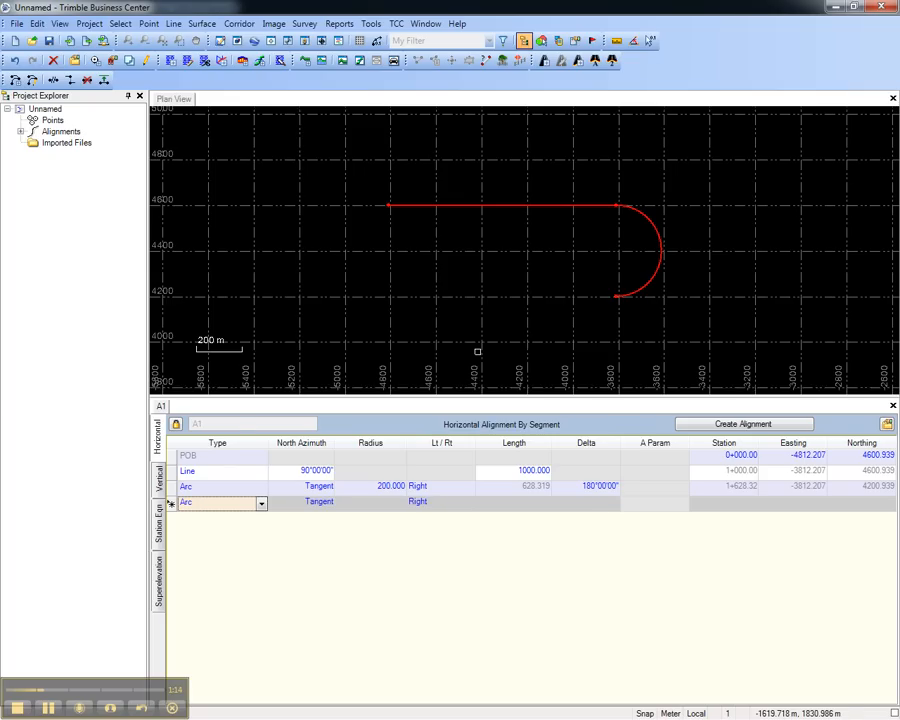
pyautogui.click(156, 476)
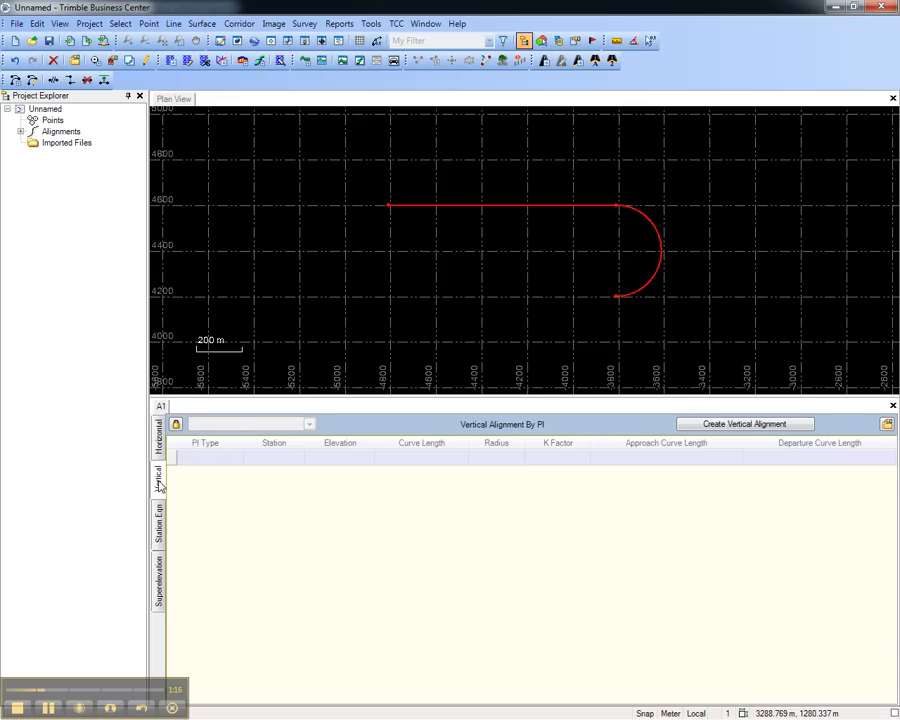
# - Review A1's Station Equations and Superelevation, then close the alignment editor
pyautogui.click(744, 424)
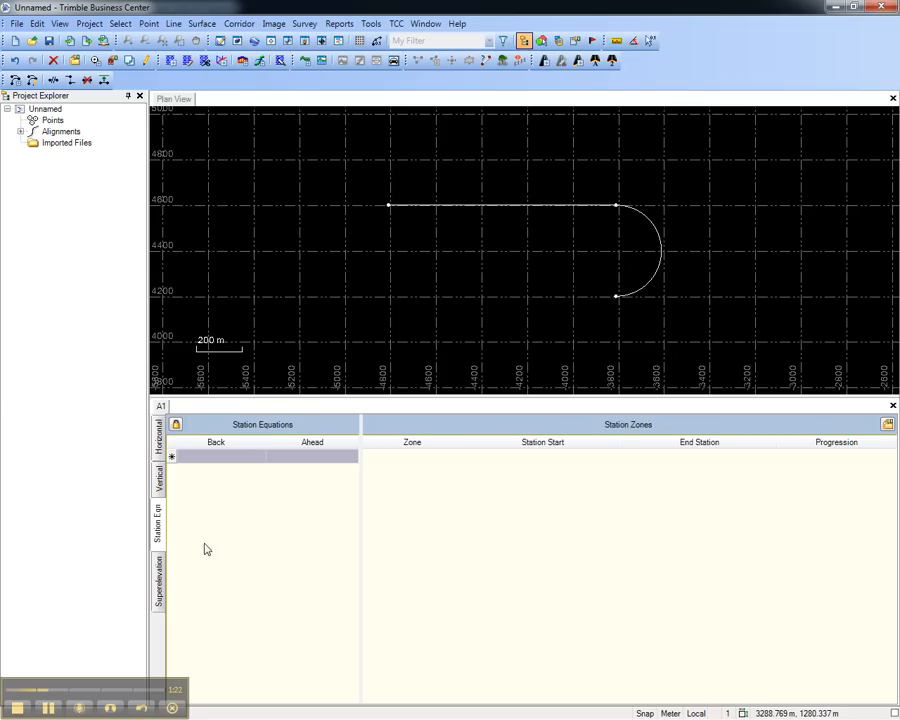
pyautogui.click(158, 576)
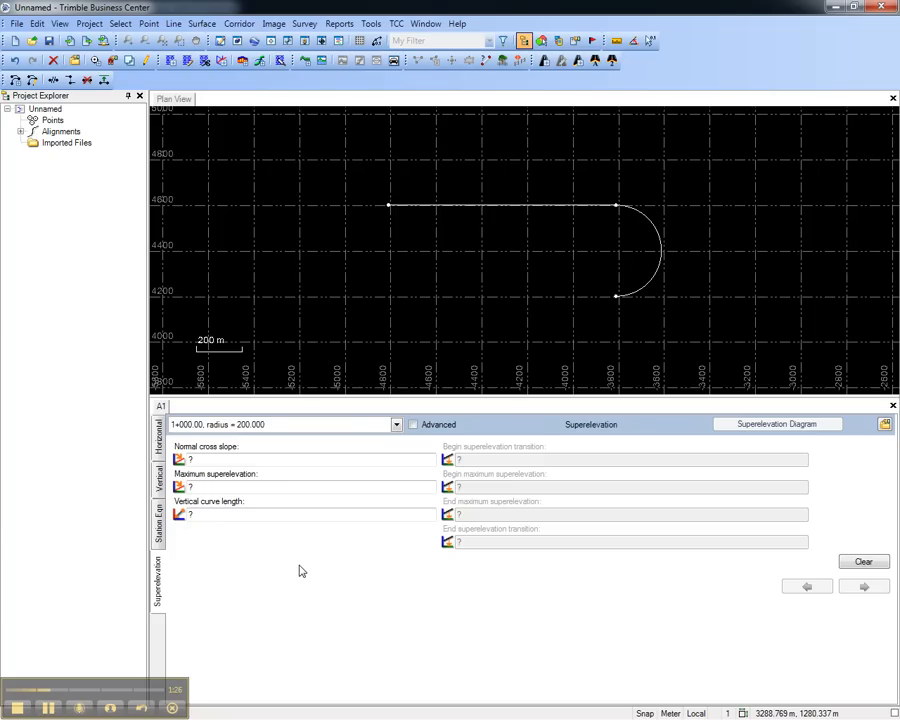
pyautogui.moveTo(884, 418)
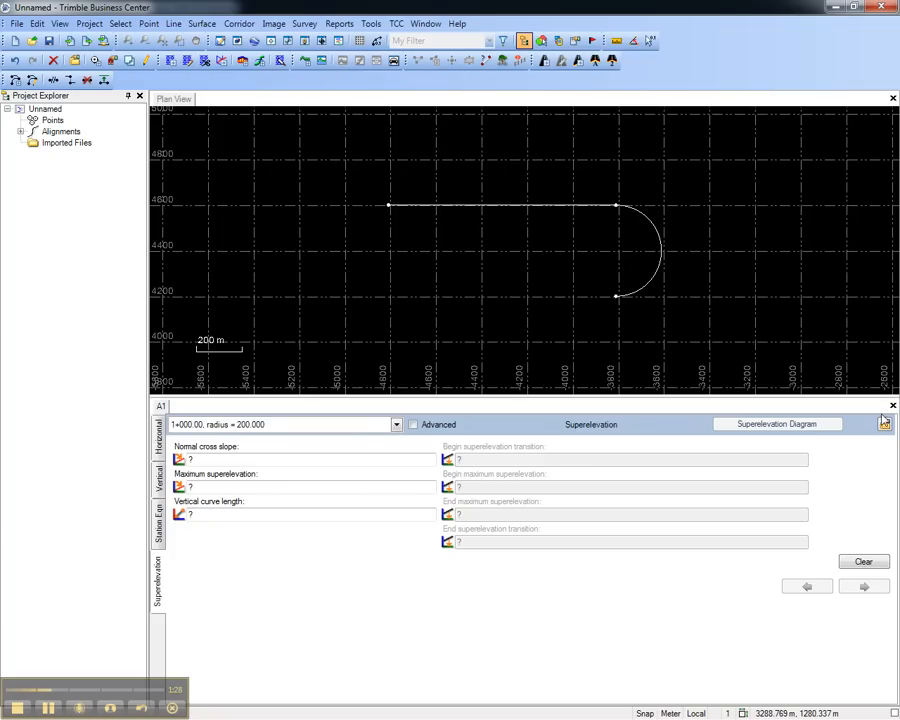
pyautogui.click(892, 406)
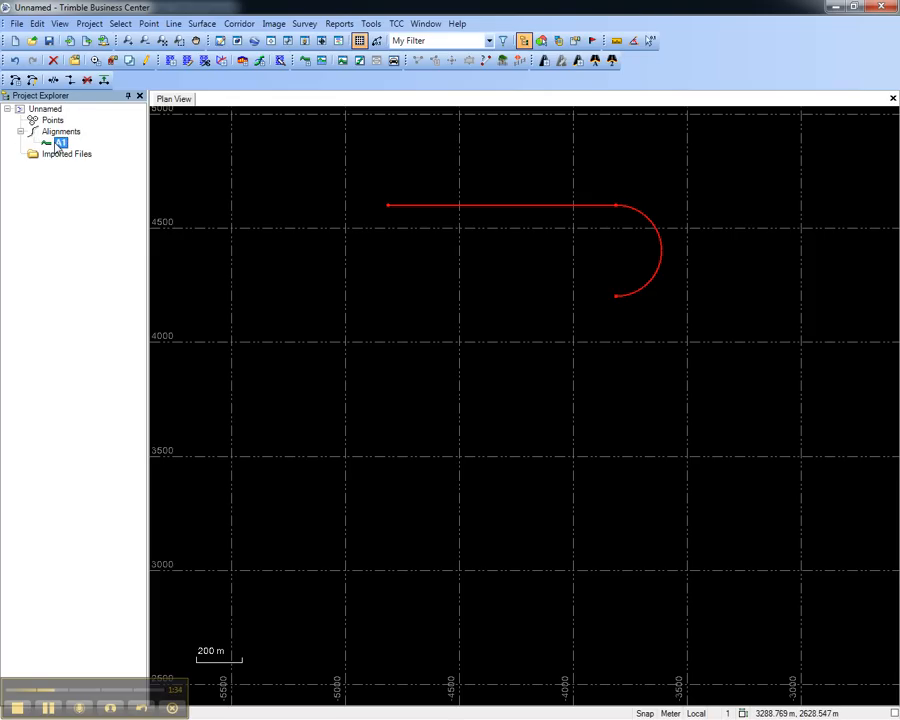
# - Reopen alignment A1 from Project Explorer to show its segment table
pyautogui.doubleClick(60, 142)
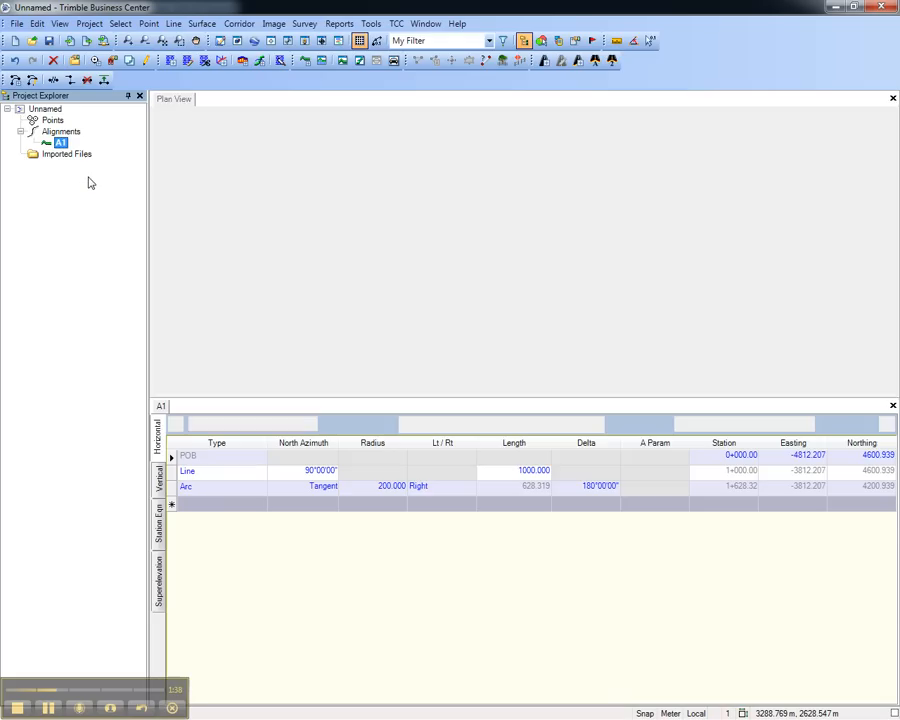